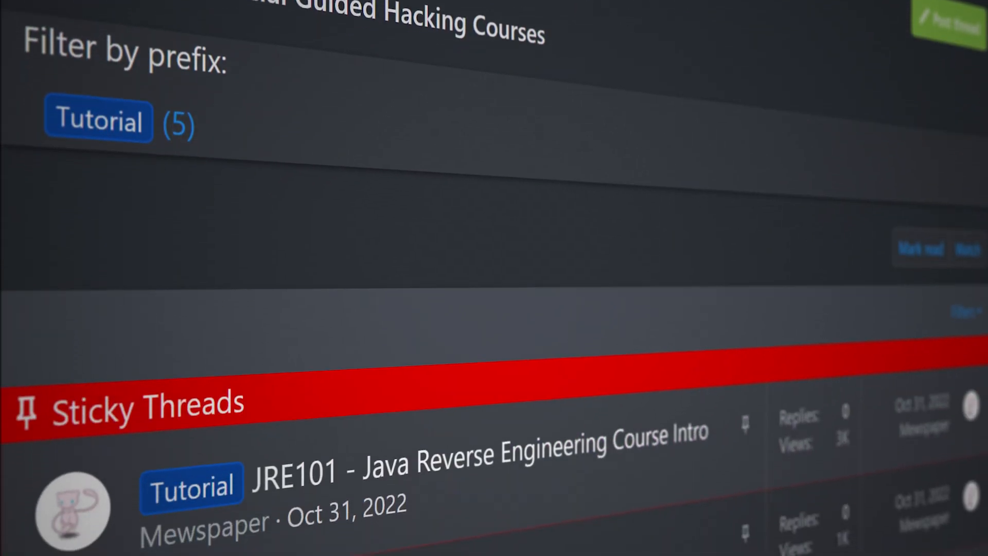
# Step: Create the cube2_esp Java project and bring up actions on its package
pyautogui.scroll(-3)
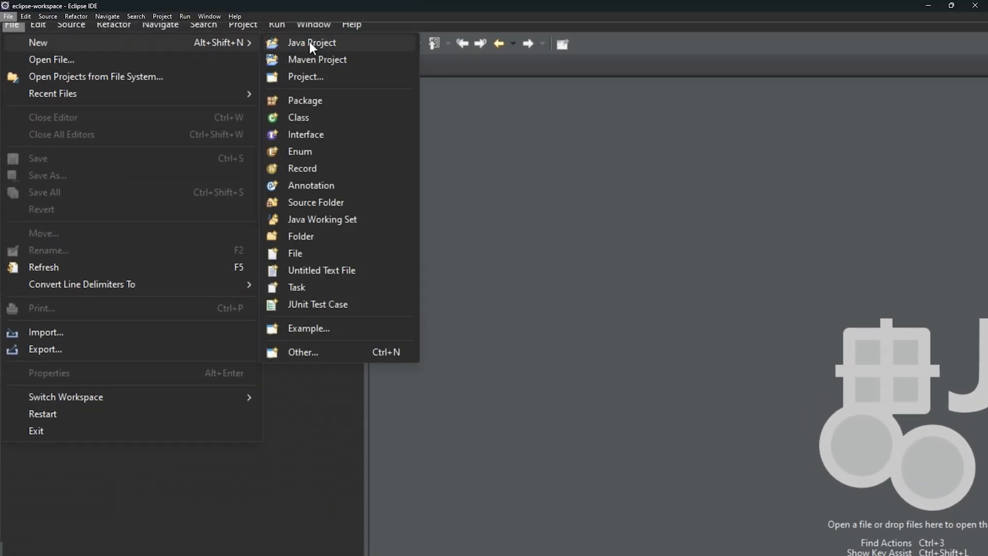
pyautogui.click(312, 42)
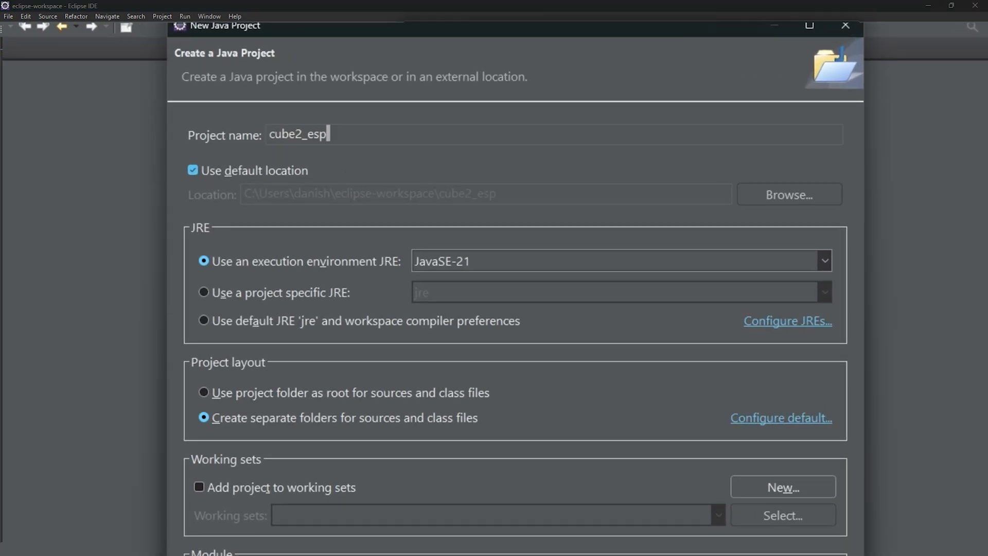
pyautogui.rightClick(69, 114)
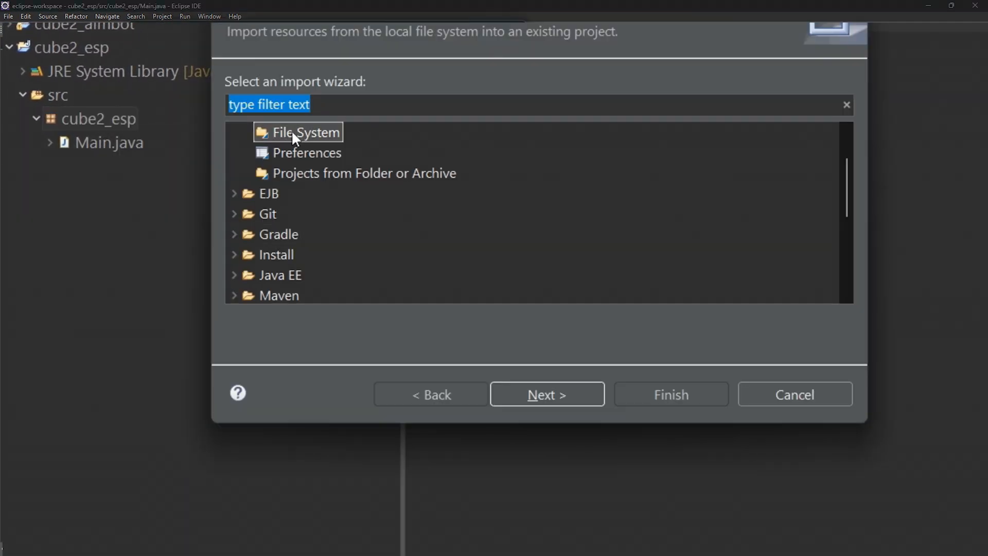
# Step: Import the two JNA 5.15.0 jars from jna_stuff and add them to the build path
pyautogui.click(545, 394)
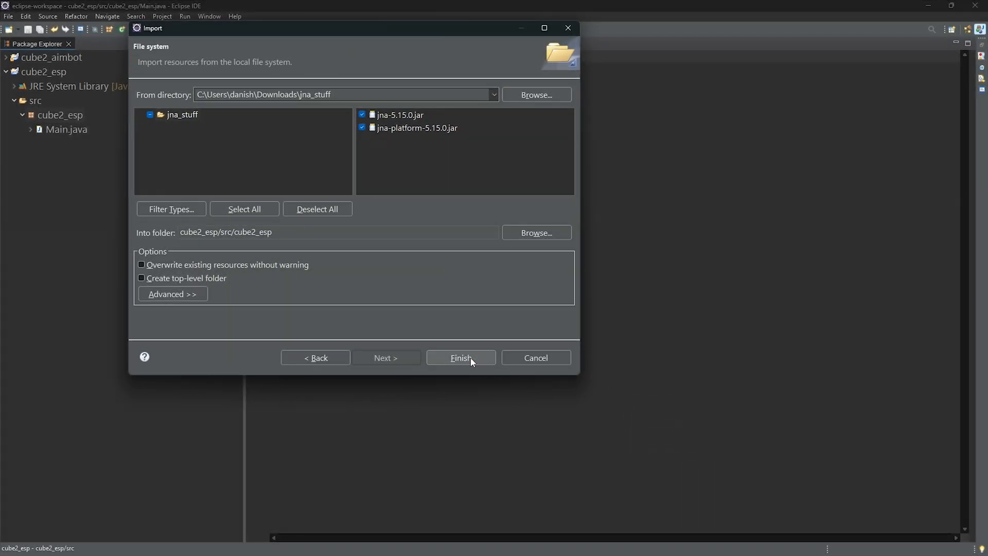
pyautogui.click(461, 357)
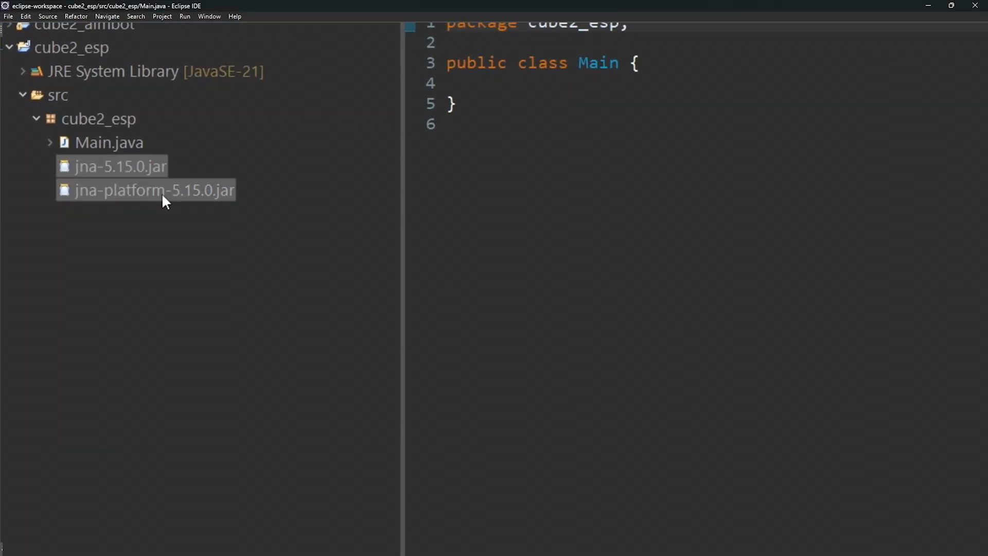
pyautogui.rightClick(153, 190)
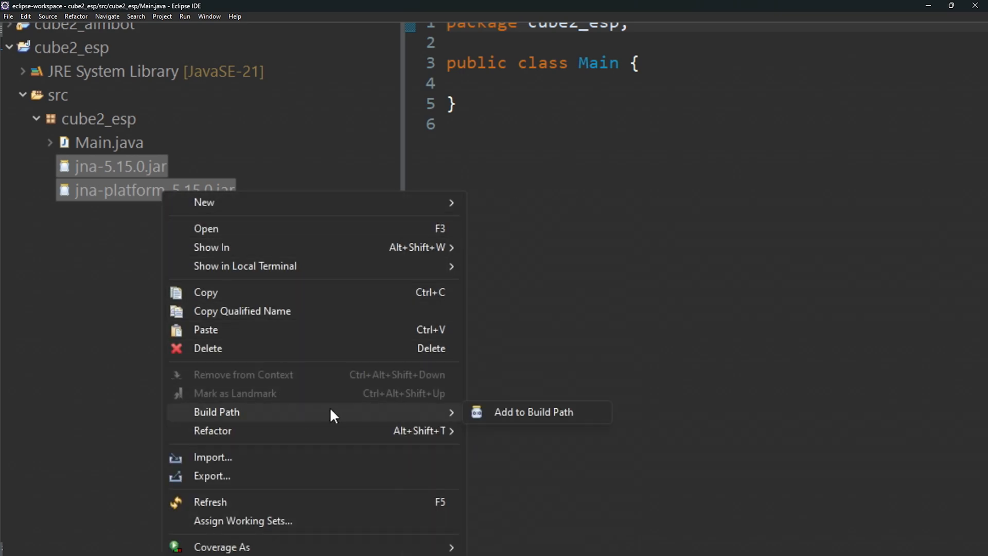
pyautogui.click(533, 411)
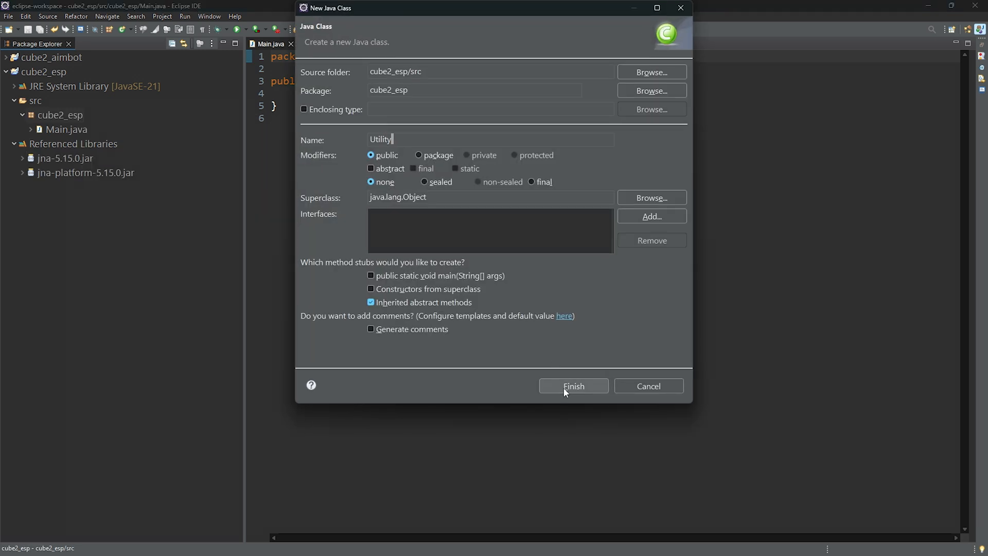
# Step: Create the Utility class in the cube2_esp package
pyautogui.click(572, 386)
pyautogui.write('DWORD pid = Utility.GetProcID("sauerbraten.exe");')
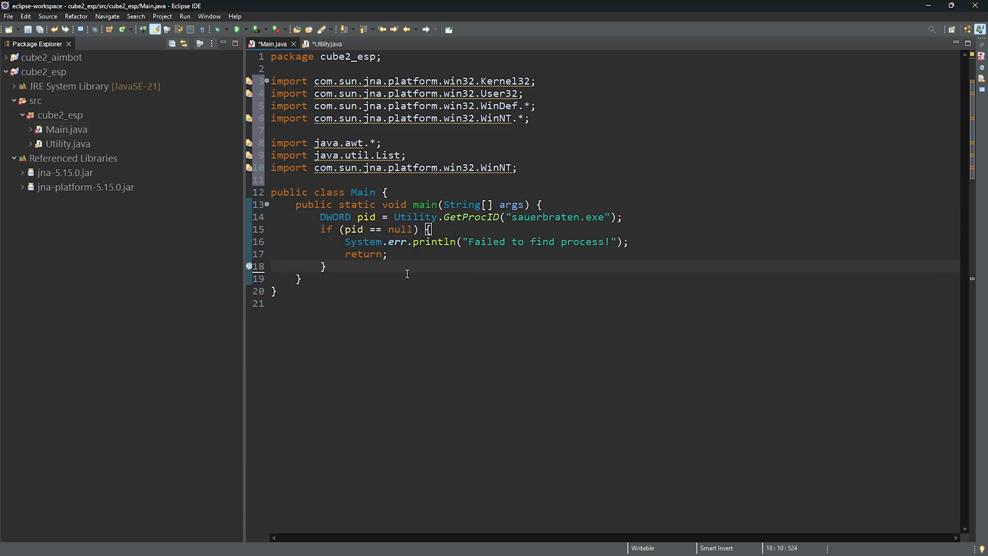
# Step: Add Main's process and window setup code for sauerbraten.exe and run it to test
pyautogui.press('enter')
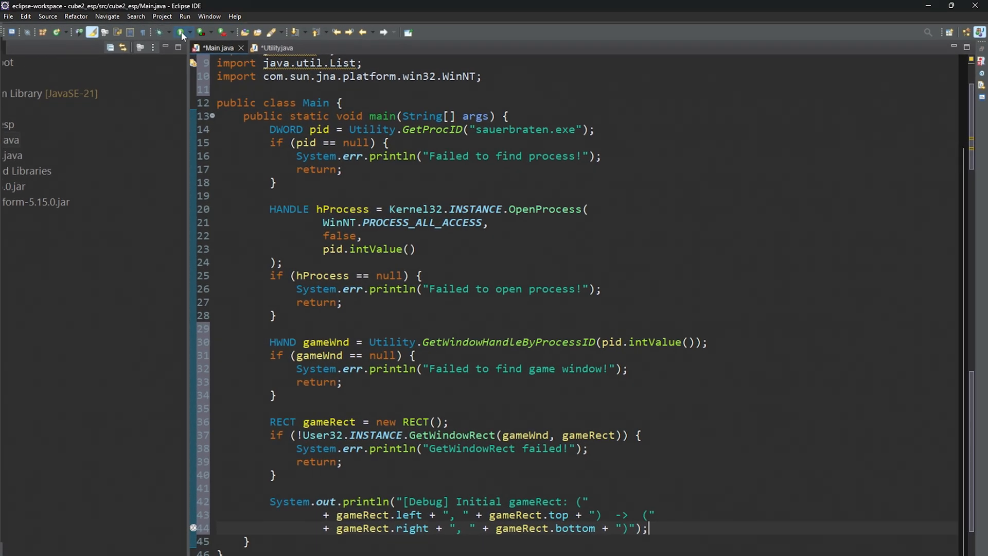
pyautogui.click(175, 32)
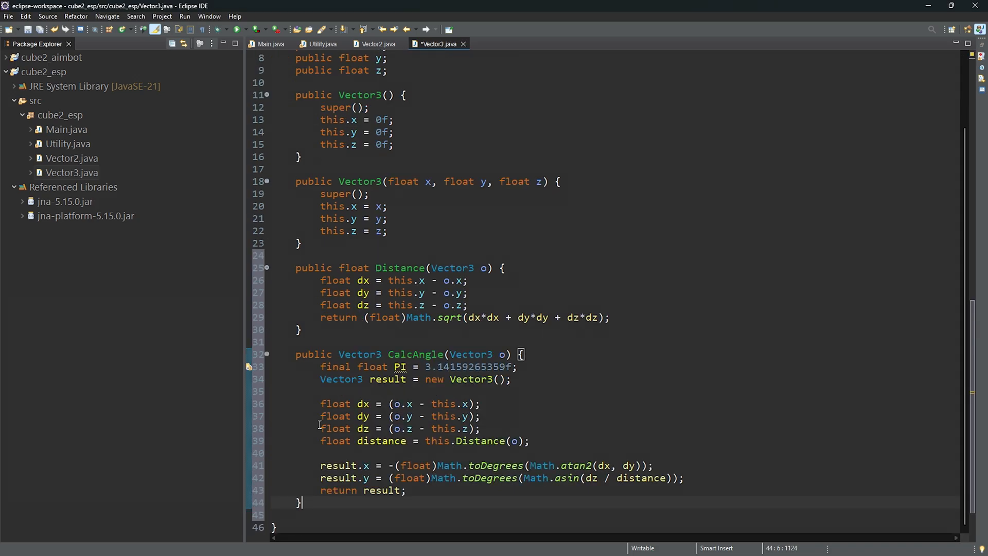
pyautogui.moveTo(489, 514)
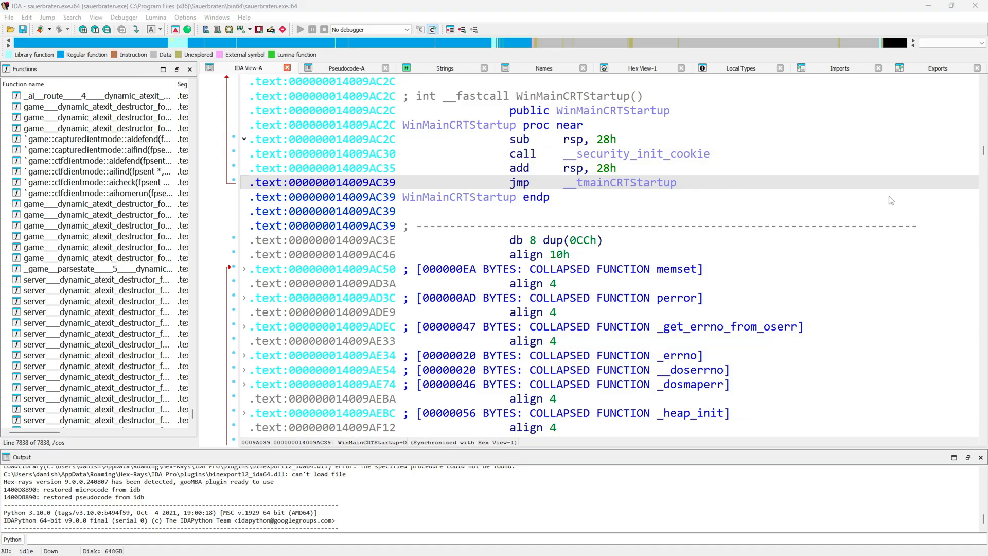
# Step: Jump to the game::players global via the Names window and inspect the vector's buf pointer
pyautogui.press('shift+f4')
pyautogui.write('players')
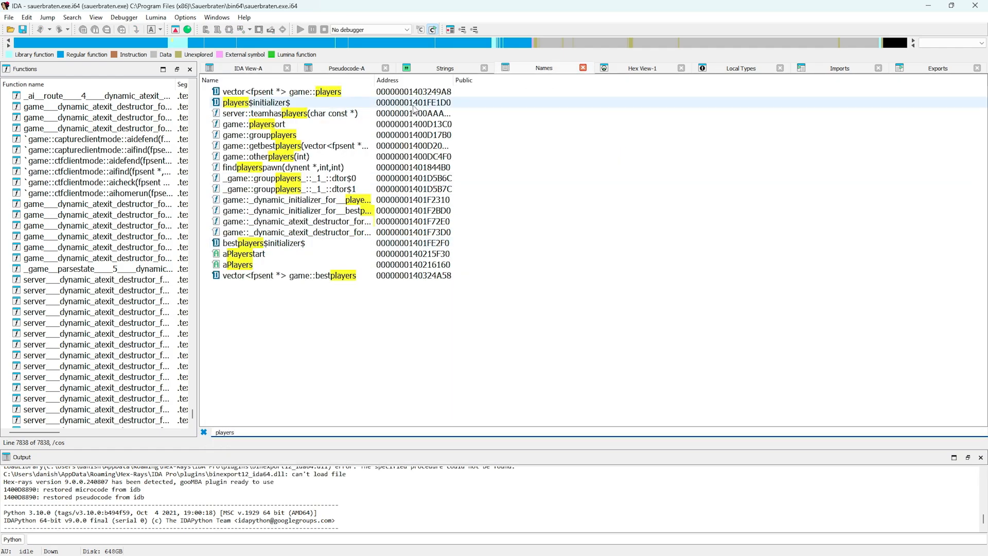
pyautogui.doubleClick(281, 92)
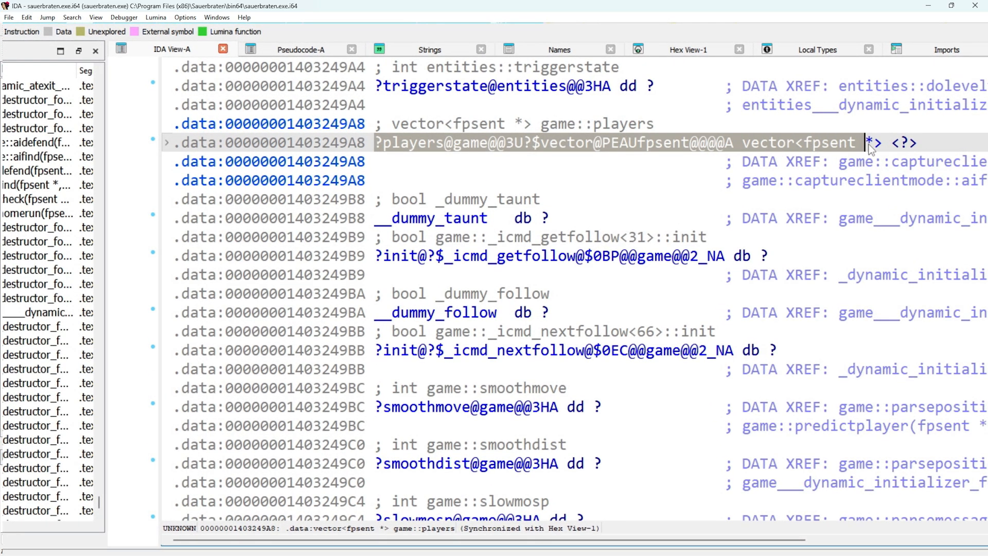
pyautogui.moveTo(691, 178)
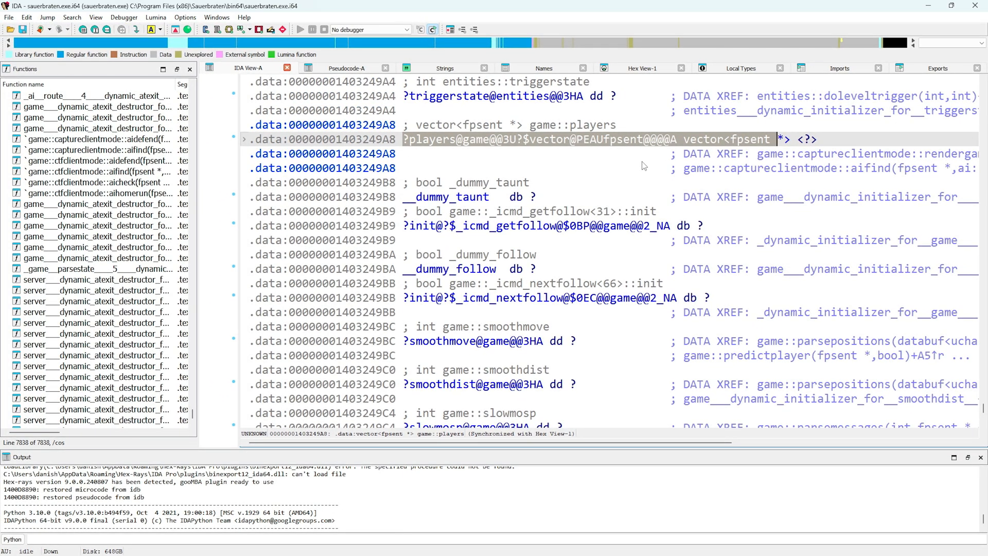
pyautogui.moveTo(506, 130)
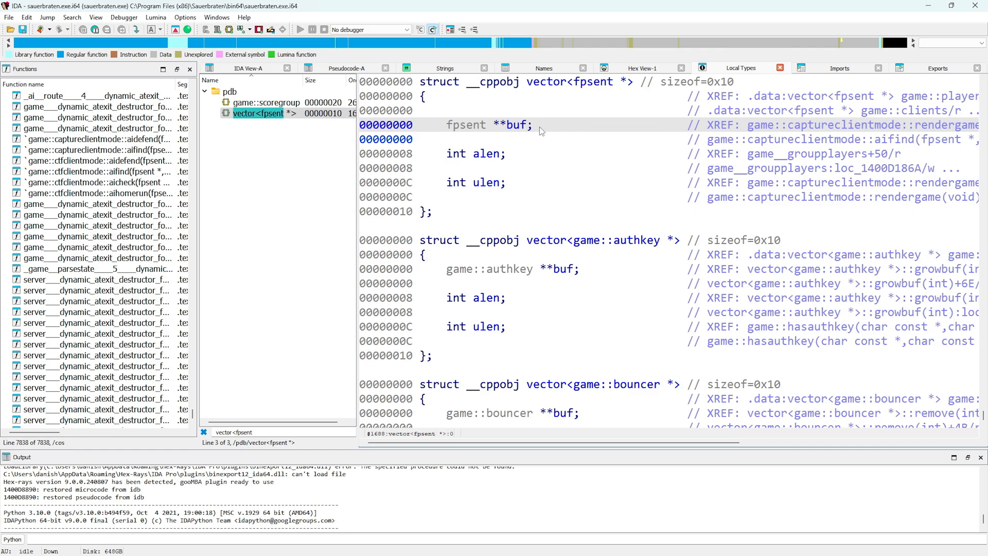
pyautogui.click(540, 125)
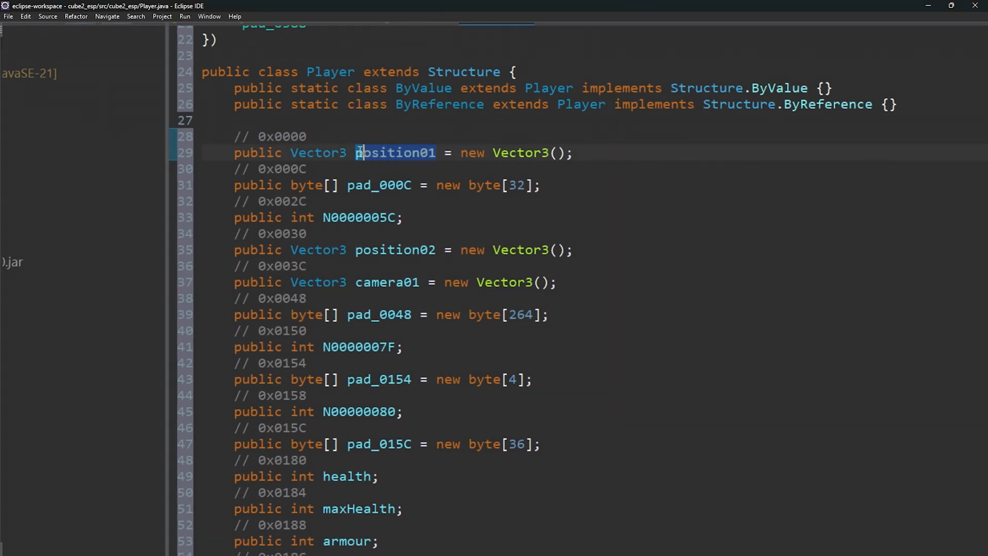
pyautogui.moveTo(395, 152)
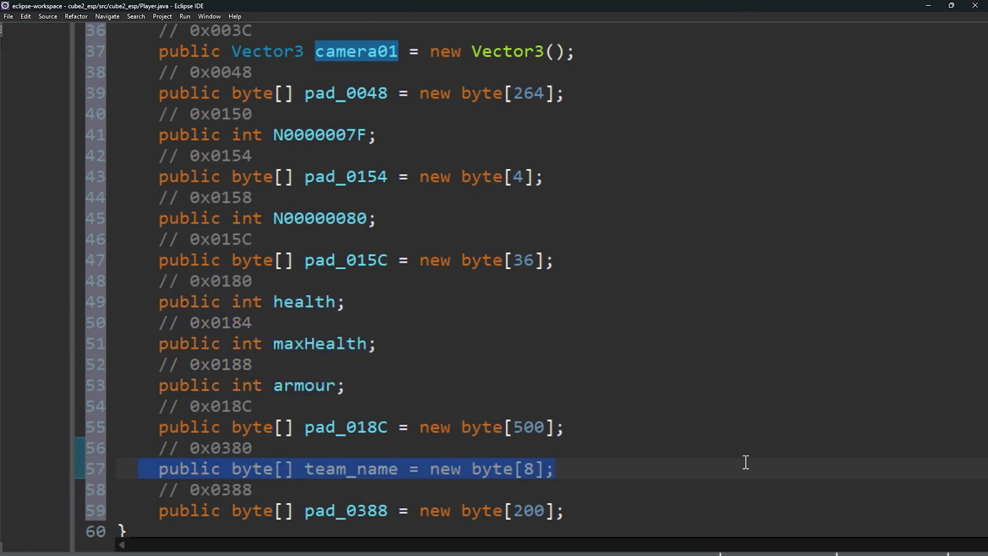
pyautogui.moveTo(607, 481)
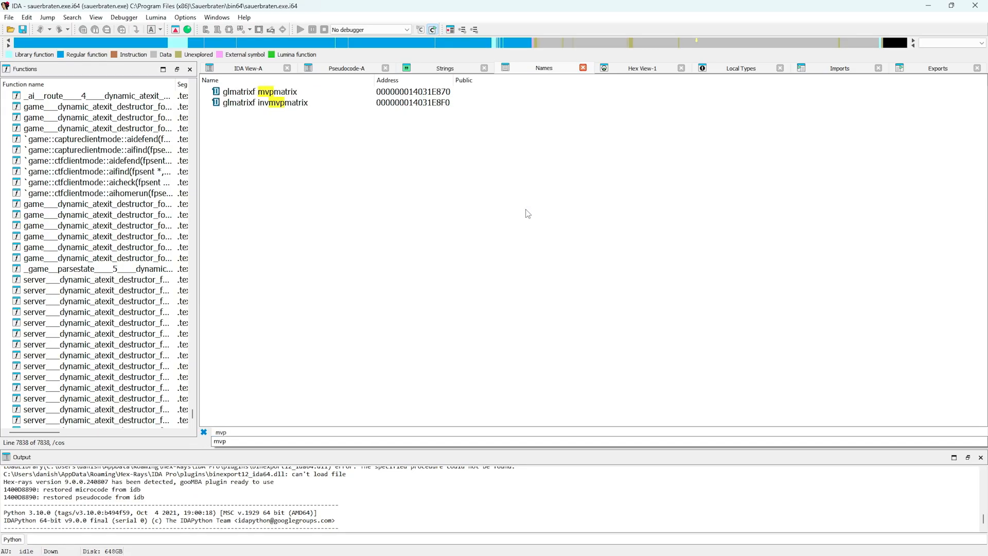
# Step: Jump to the glmatrixf mvpmatrix global at 14031E870
pyautogui.doubleClick(259, 92)
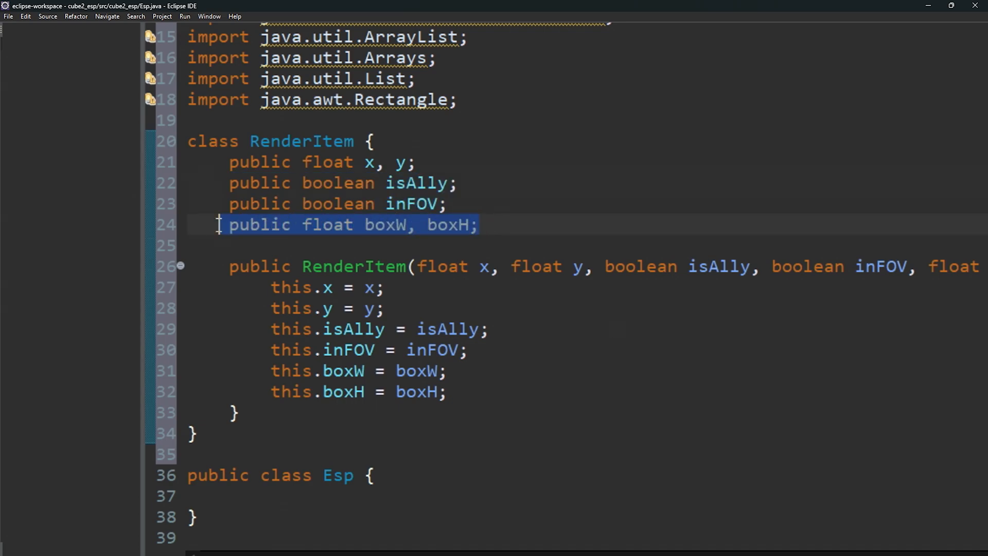
# Step: Mark the m_moduleBase field and write Initialize assigning the player addresses from module-base offsets
pyautogui.scroll(-3)
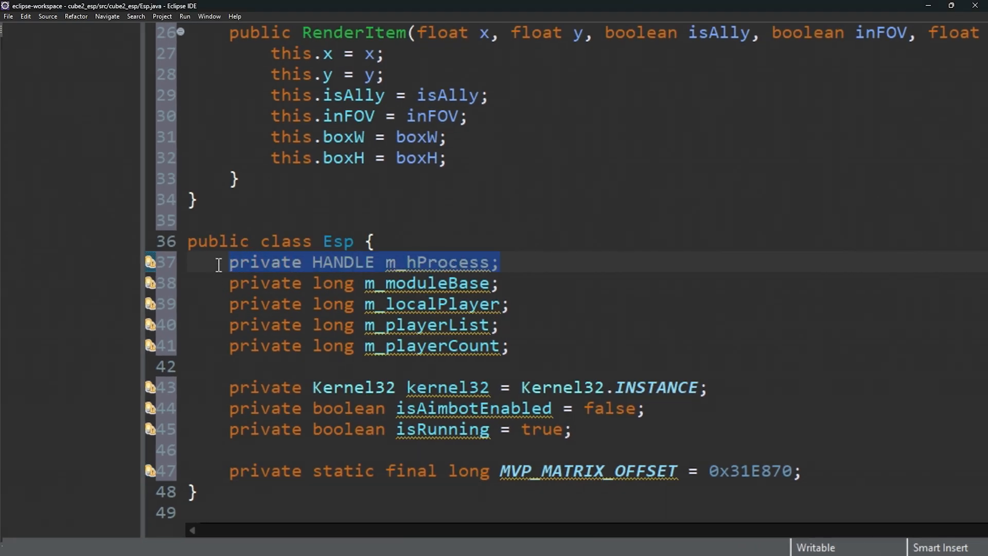
pyautogui.click(430, 282)
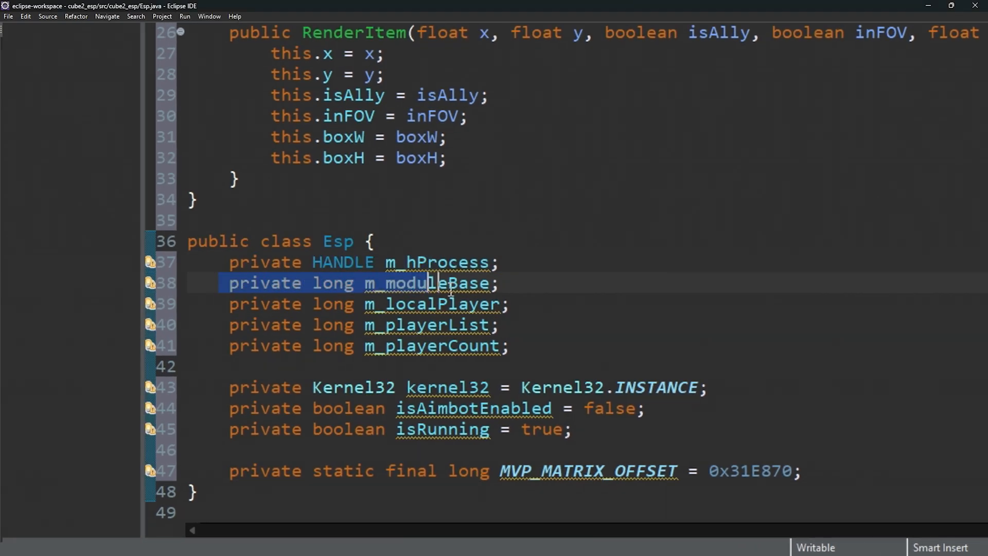
pyautogui.moveTo(428, 283); pyautogui.dragTo(540, 357)
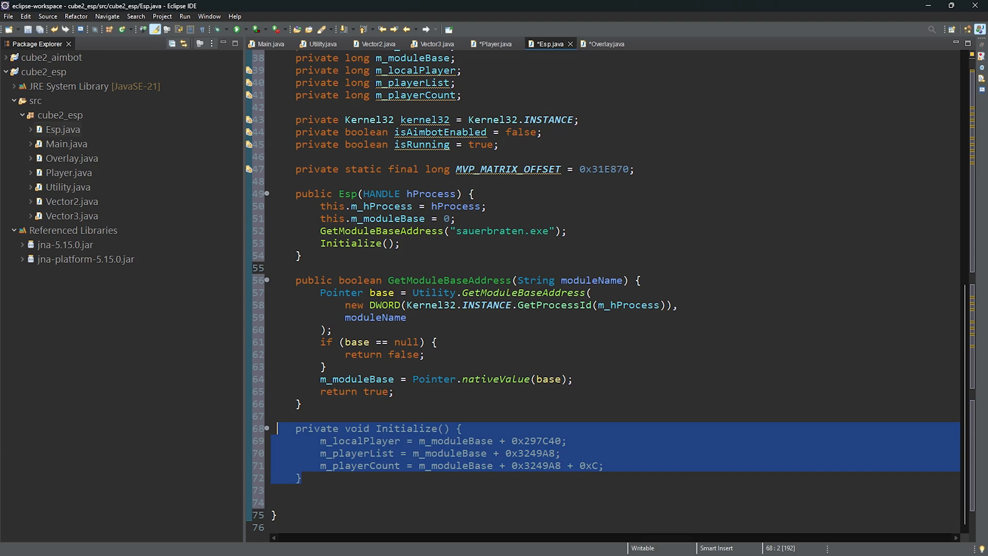
pyautogui.click(574, 490)
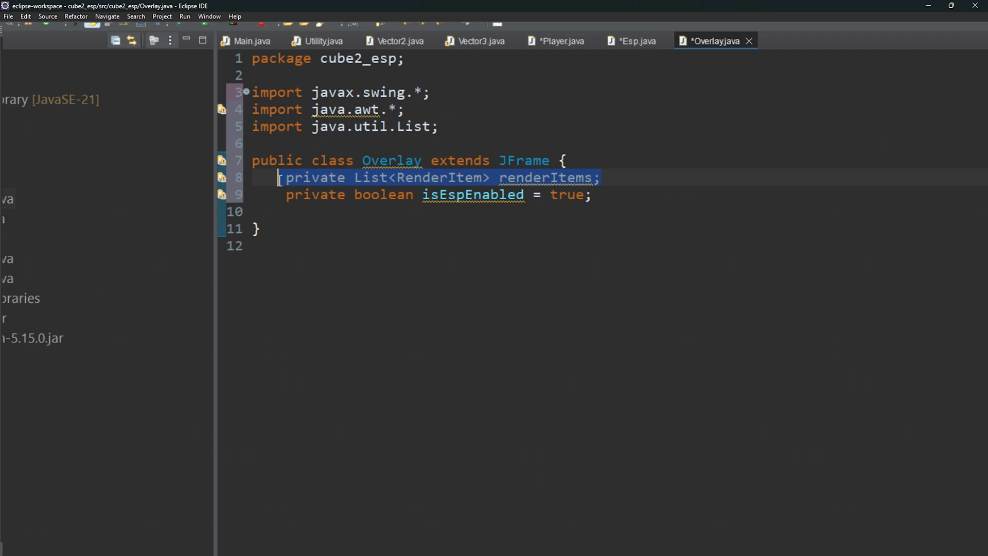
pyautogui.moveTo(670, 259)
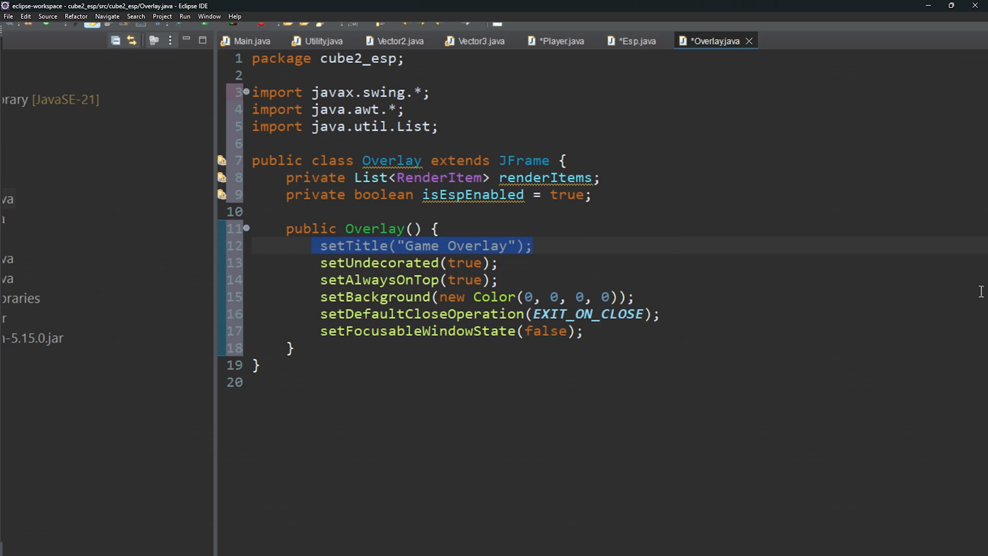
# Step: Add renderItems and isEspEnabled fields and the transparent always-on-top Overlay constructor
pyautogui.click(408, 262)
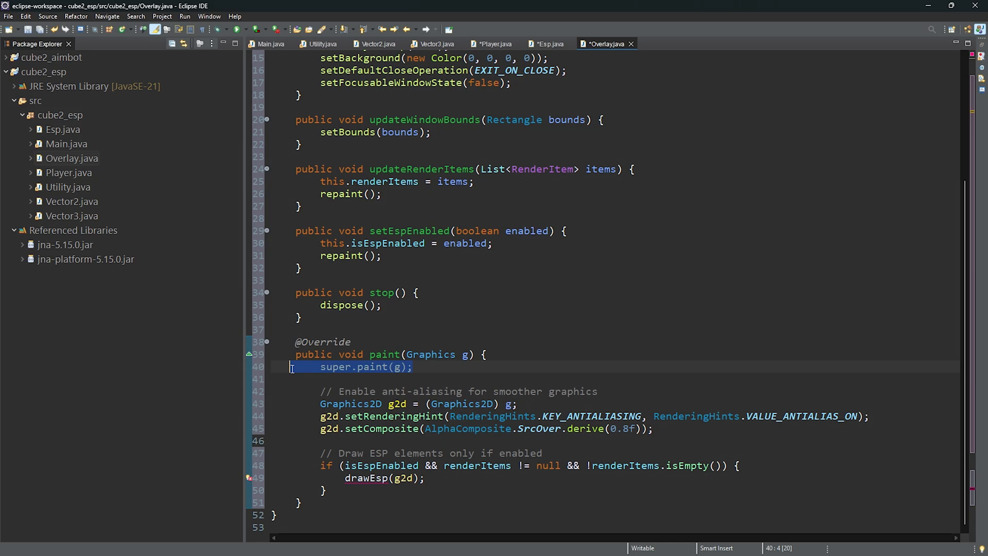
# Step: Write updateWindowBounds, updateRenderItems, setEspEnabled, stop and the anti-aliased paint override
pyautogui.click(344, 404)
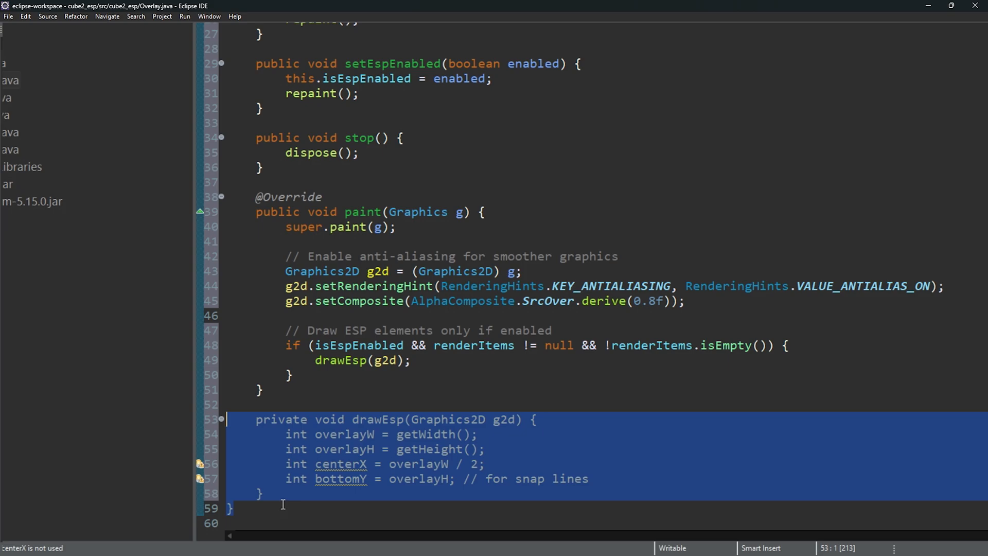
# Step: Loop render items in drawEsp drawing green/red boxes and snap lines from bottom centre
pyautogui.click(234, 507)
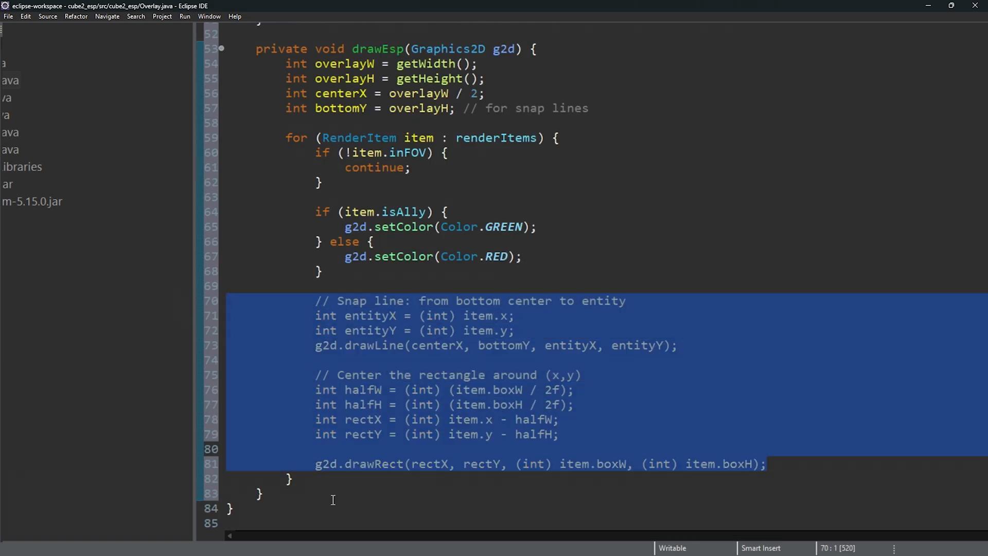
pyautogui.click(319, 493)
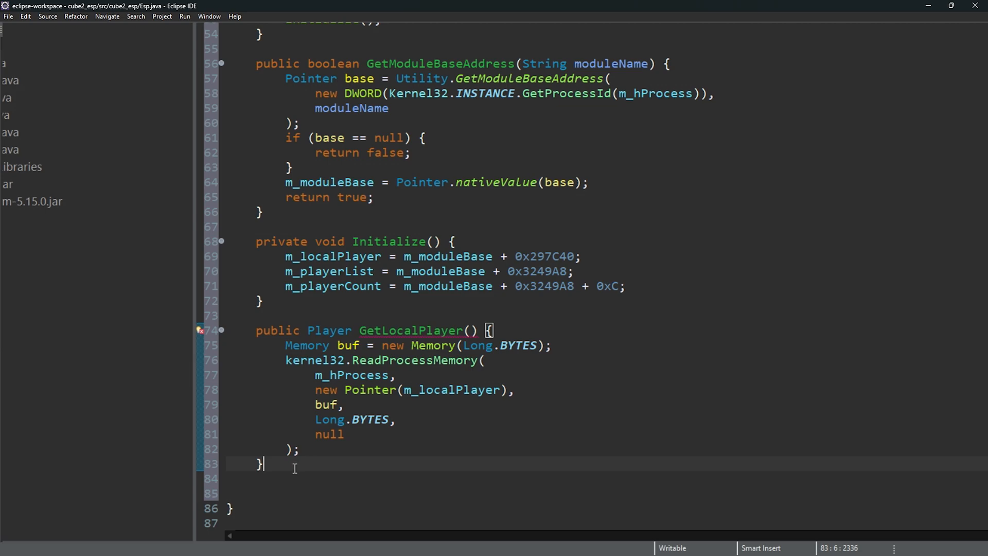
# Step: Write GetLocalPlayer and GetPlayerByIndex, reading playerPointer via ReadProcessMemory and returning Player.read() results
pyautogui.moveTo(256, 329); pyautogui.dragTo(263, 464)
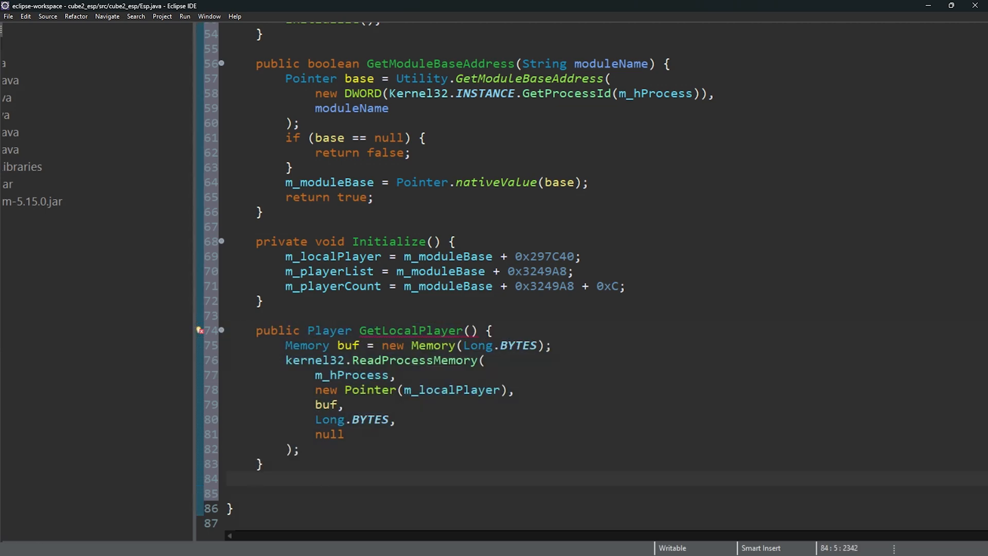
pyautogui.write('long playerPointer = (Long.BYTES == 8) ? buf.getLong(0) : (long) (buf.getInt(0) & 0xFFFFFFFFL);')
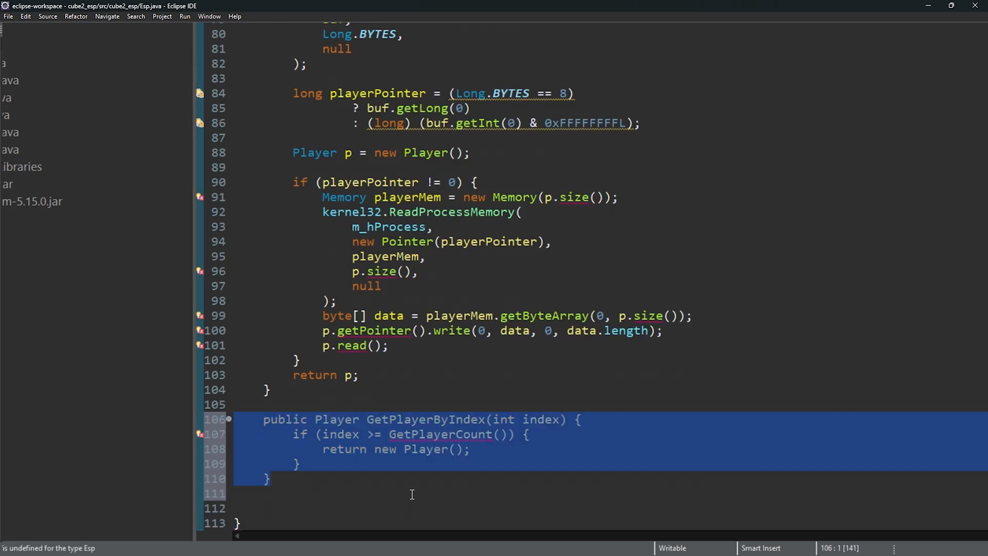
pyautogui.click(413, 486)
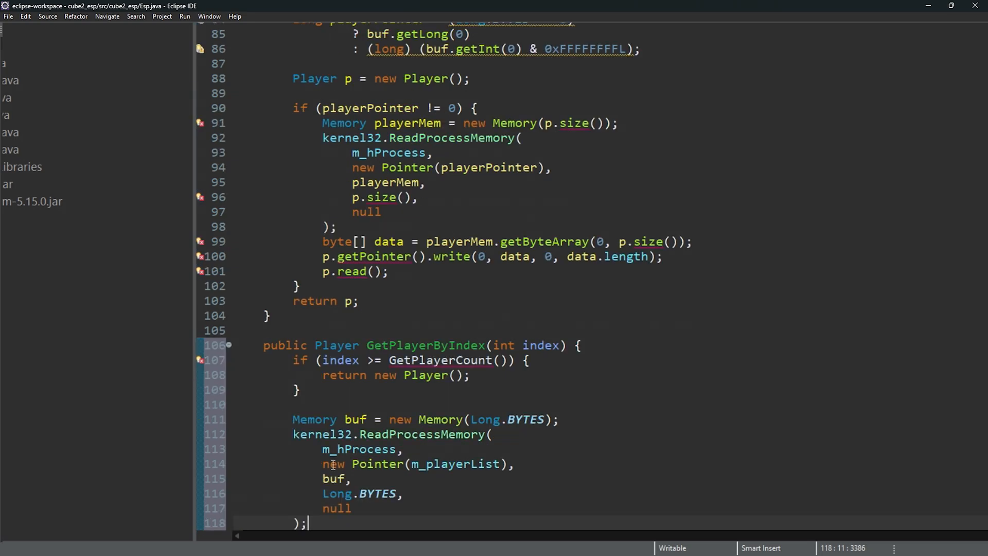
pyautogui.scroll(-3)
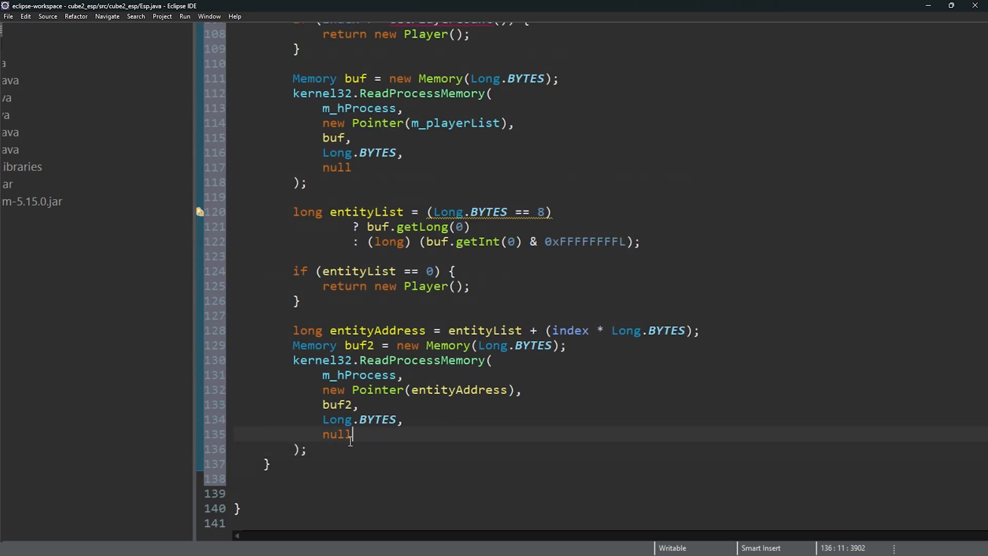
pyautogui.scroll(-3)
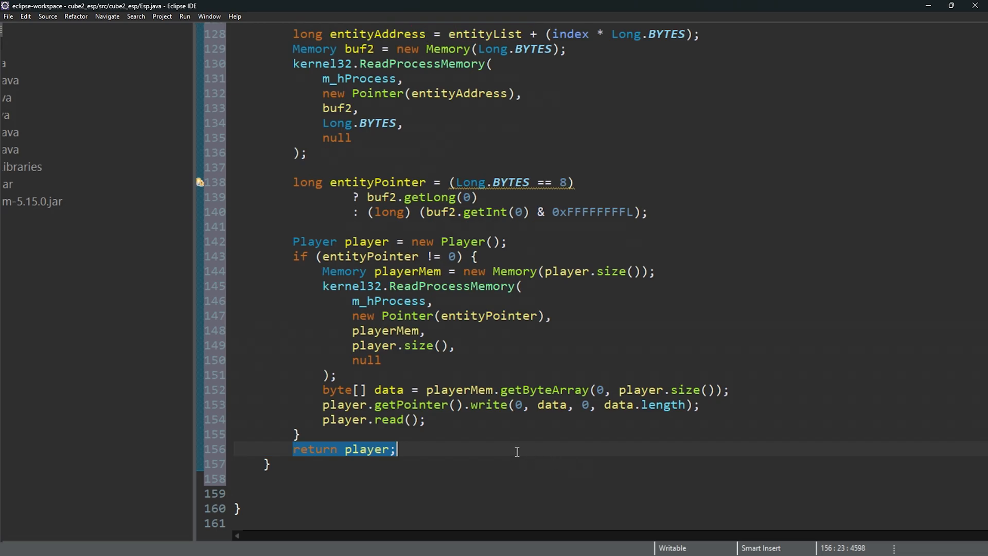
pyautogui.scroll(-3)
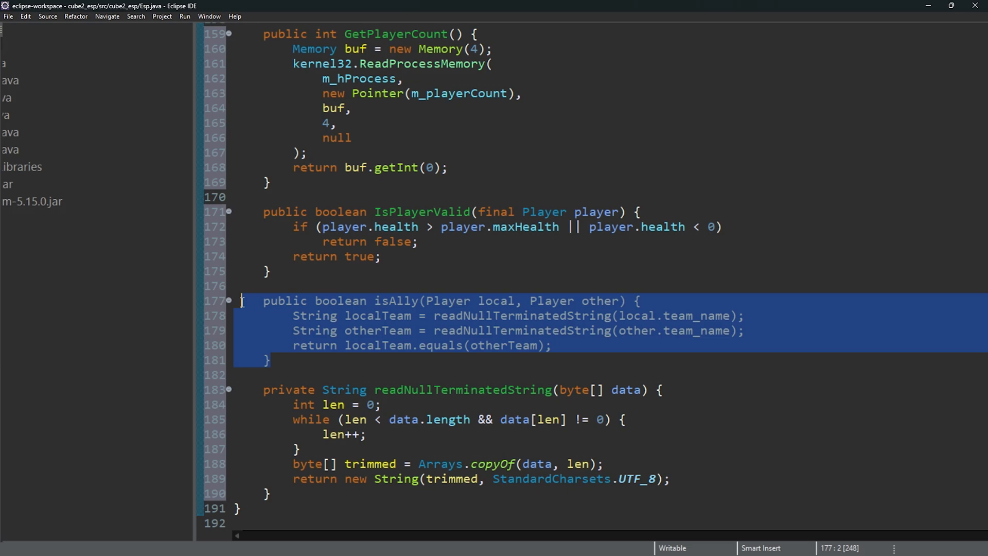
# Step: Write GetPlayerCount, IsPlayerValid, isAlly, readNullTerminatedString and getMVPMatrix reading 16 floats at MVP_MATRIX_OFFSET
pyautogui.click(247, 419)
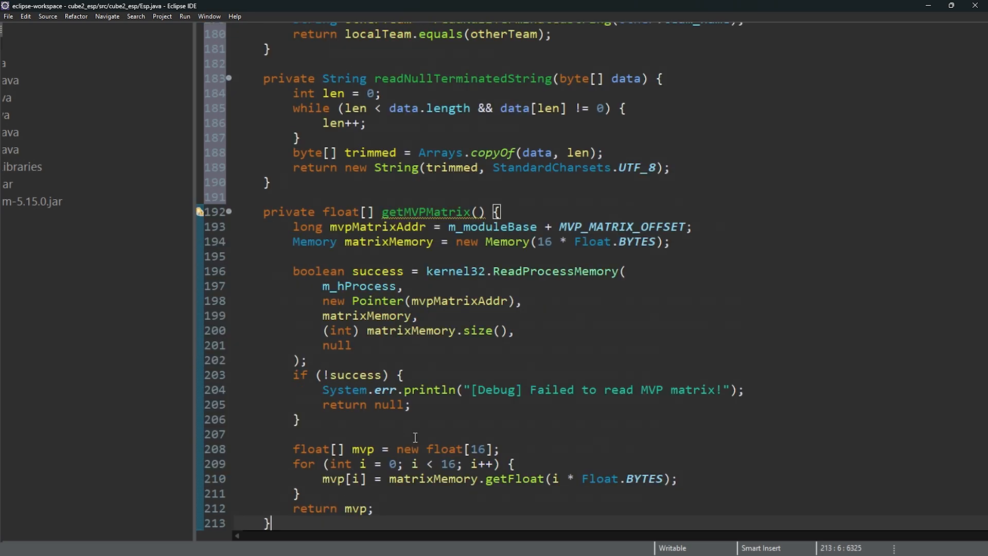
pyautogui.scroll(-3)
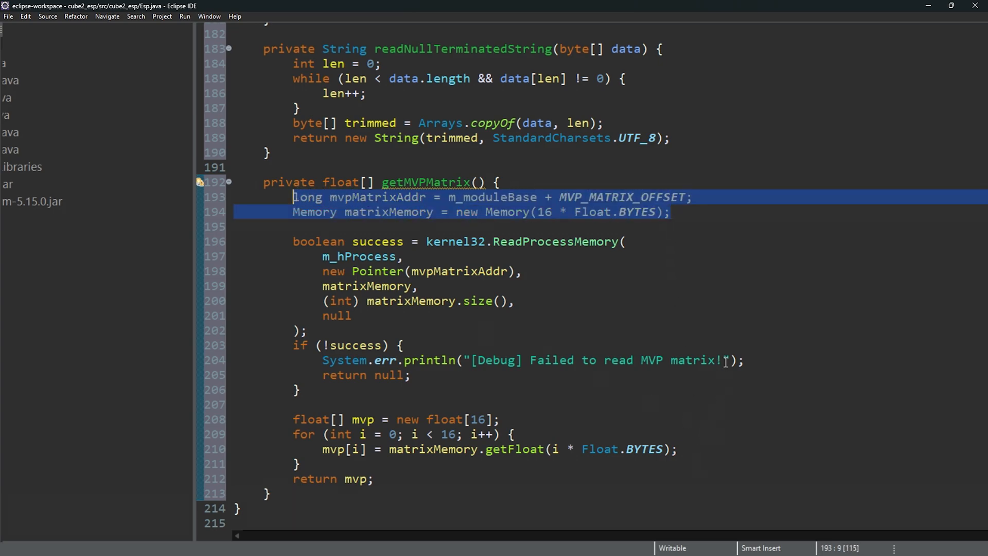
pyautogui.scroll(-3)
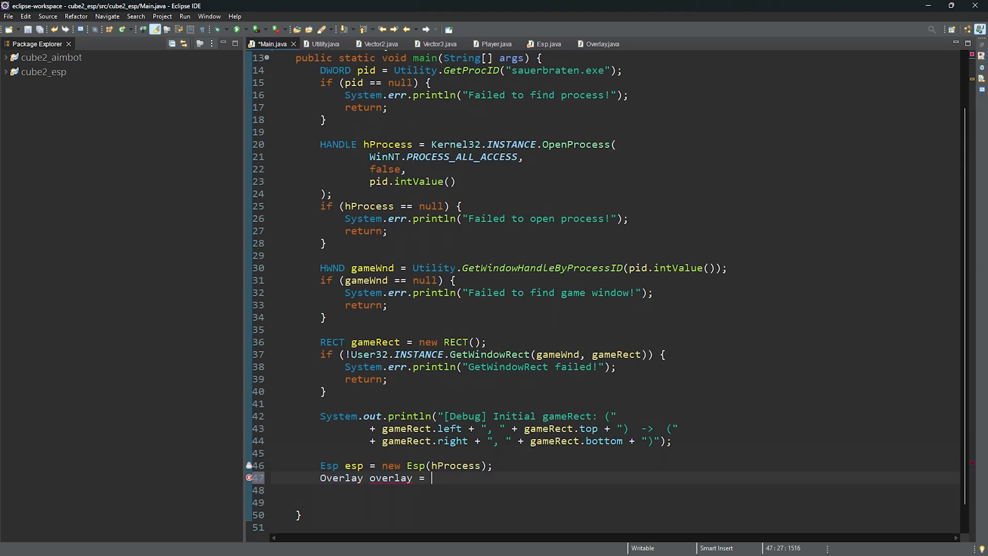
# Step: Finish main() with Overlay overlay = new Overlay(); after creating the Esp from hProcess
pyautogui.write('new Overlay();')
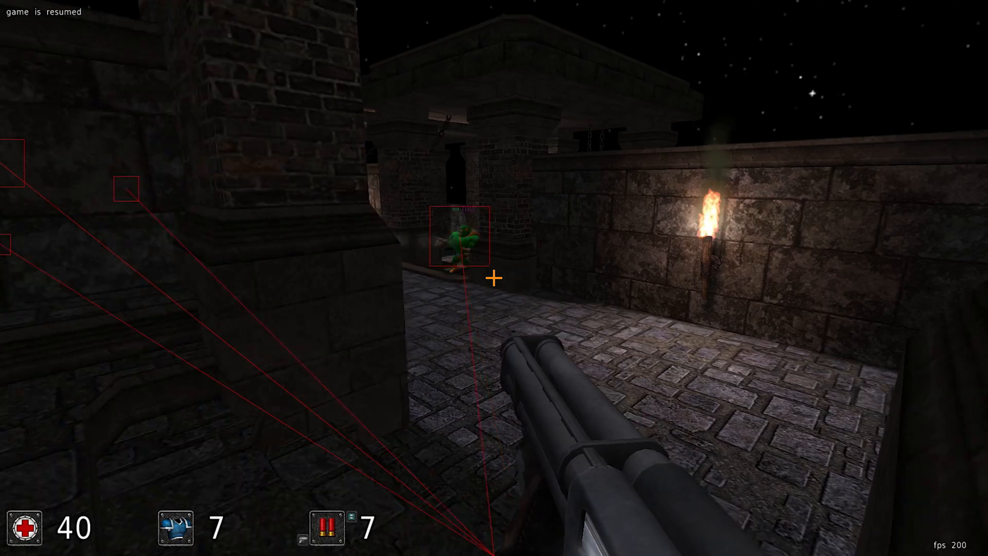
# Step: Fire at the enemy bot inside the red ESP box
pyautogui.click(494, 277)
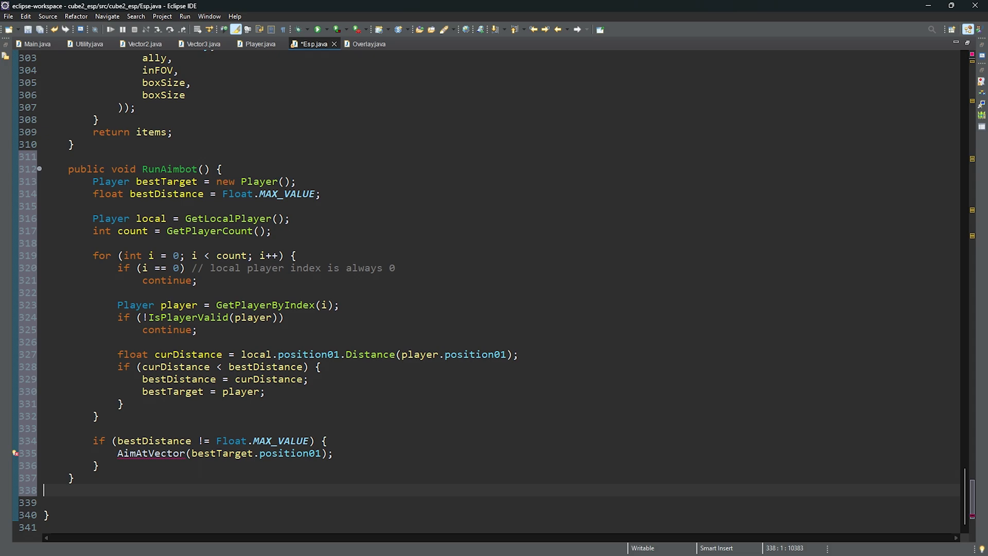
# Step: Write RunAimbot, AimAtVector with WriteProcessMemory and GetLocalPlayerCameraAddress returning playerPointer + 0x3C, then run
pyautogui.scroll(-3)
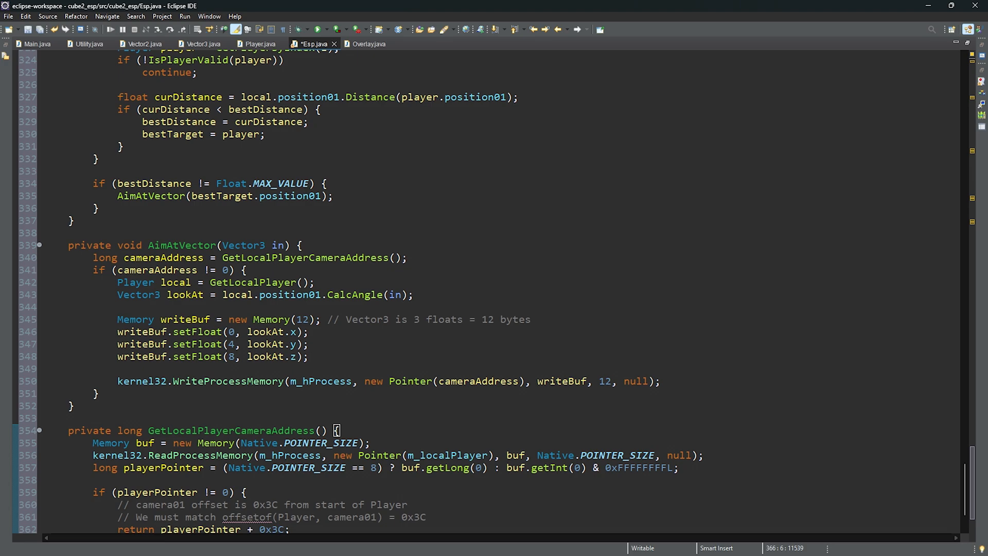
pyautogui.click(37, 43)
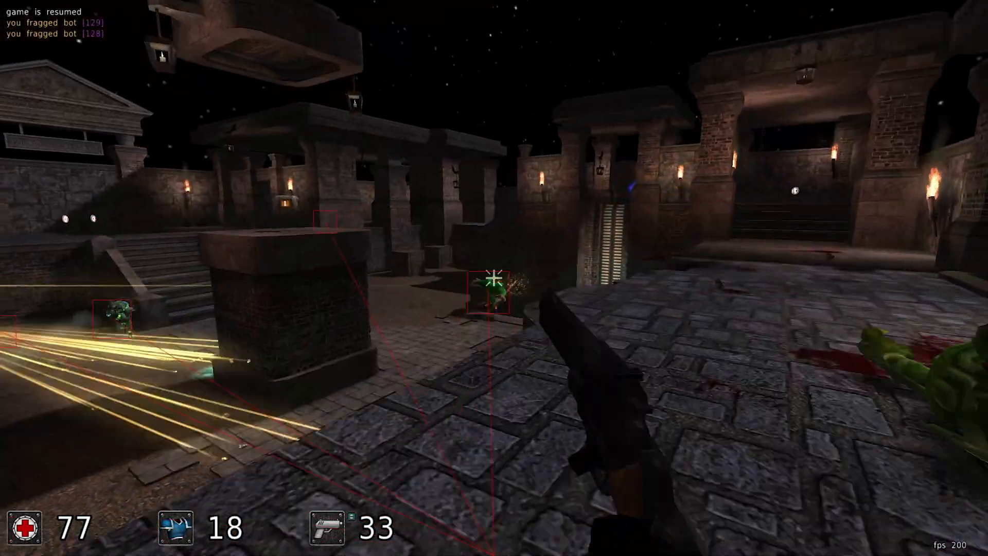
# Step: Shoot the boxed enemy bots as the aimbot locks the crosshair onto them
pyautogui.click(494, 278)
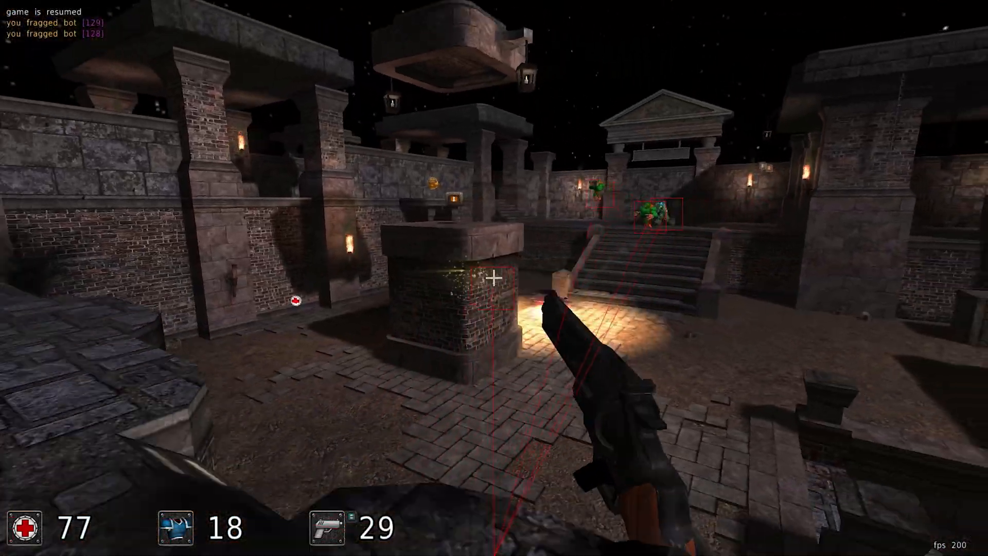
pyautogui.click(493, 277)
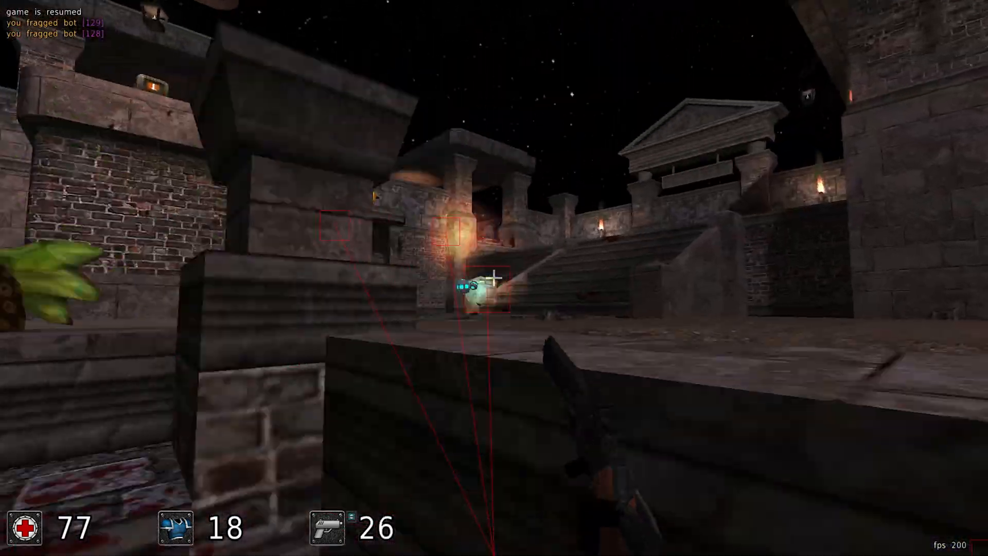